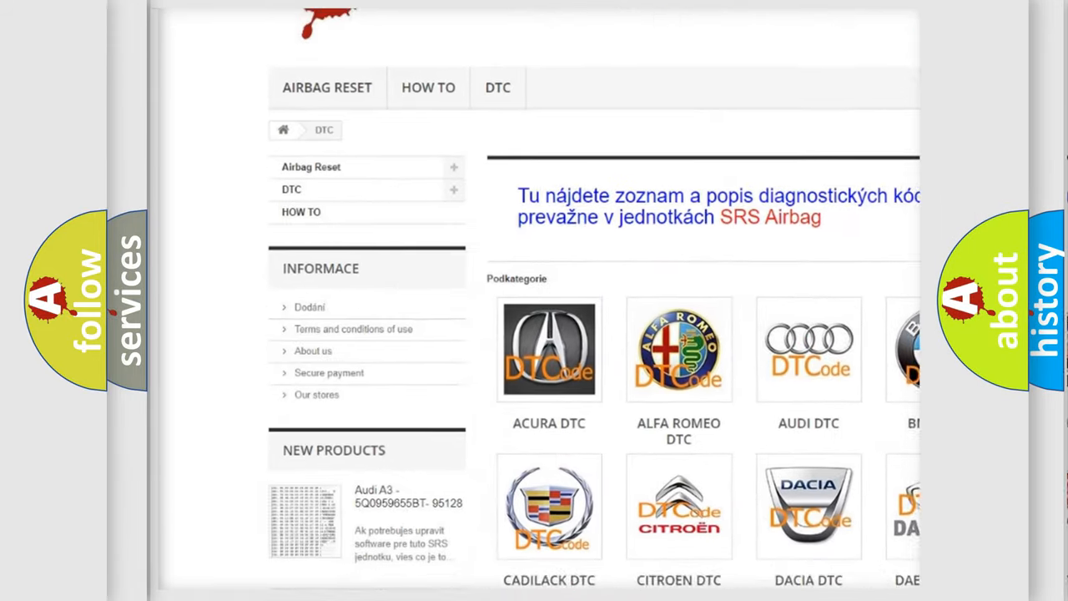
scroll(down, 3)
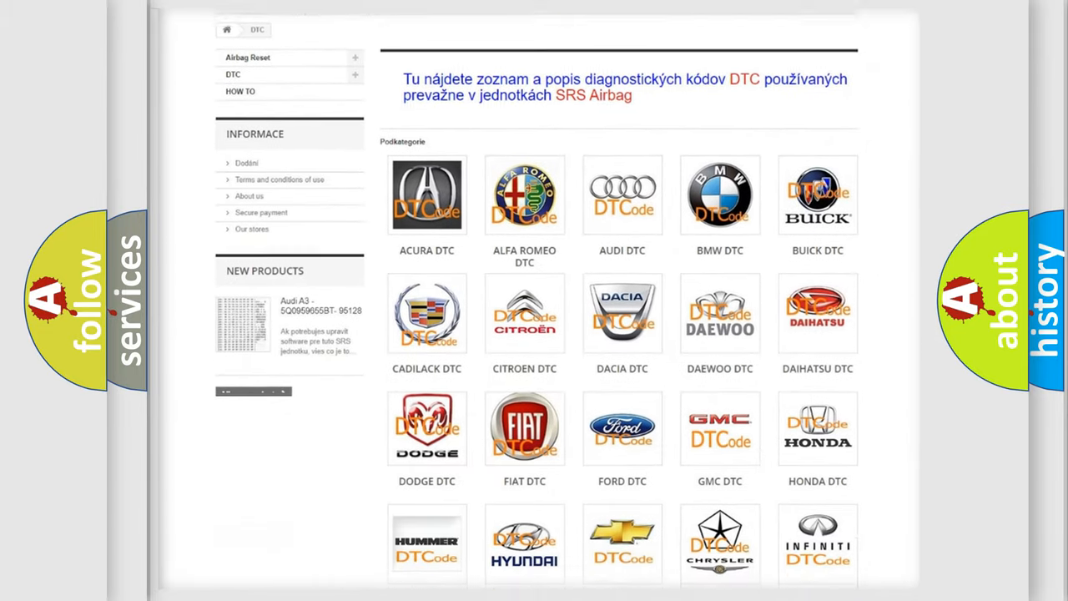
scroll(down, 3)
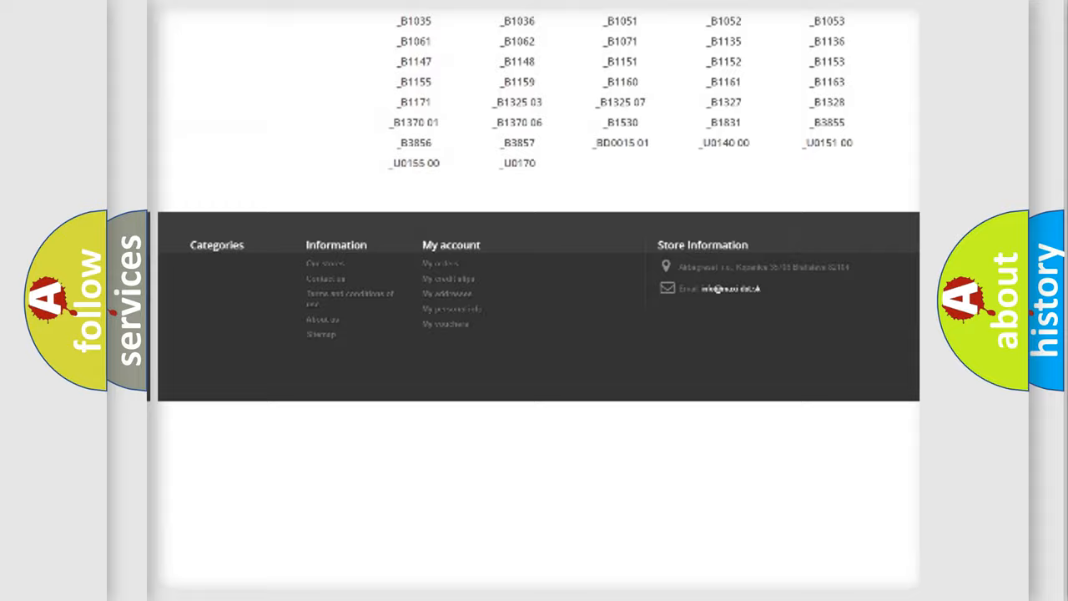
scroll(up, 3)
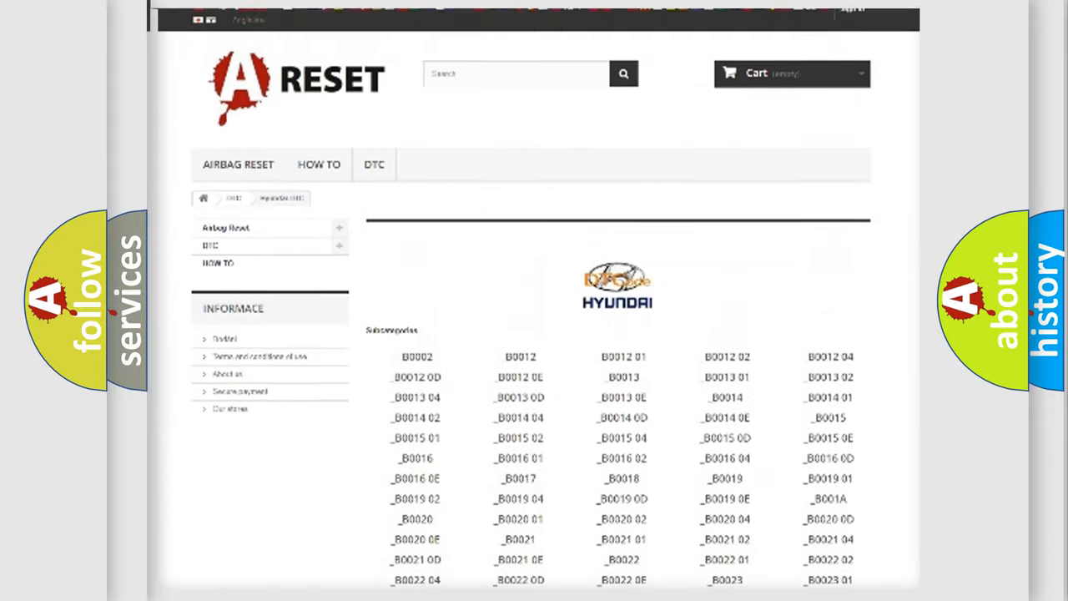